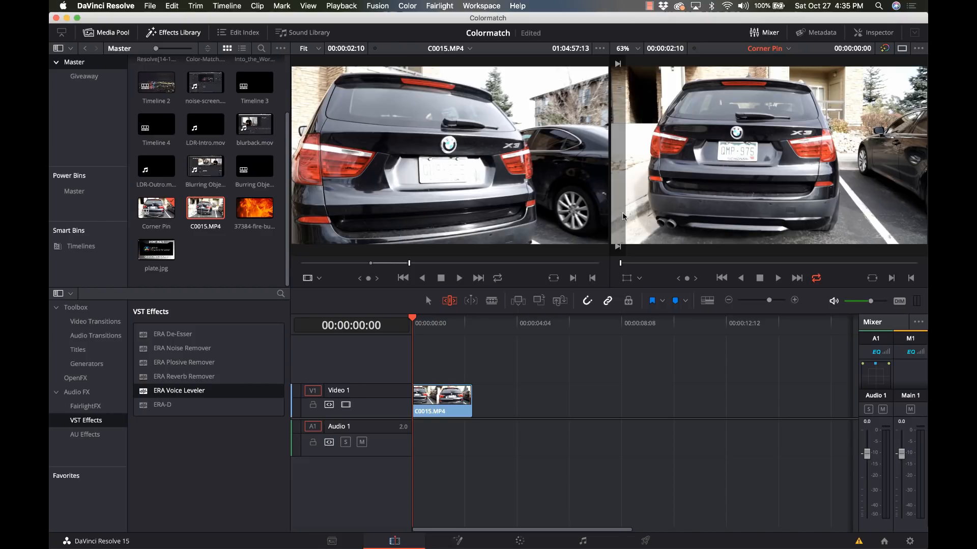
pyautogui.moveTo(383, 286)
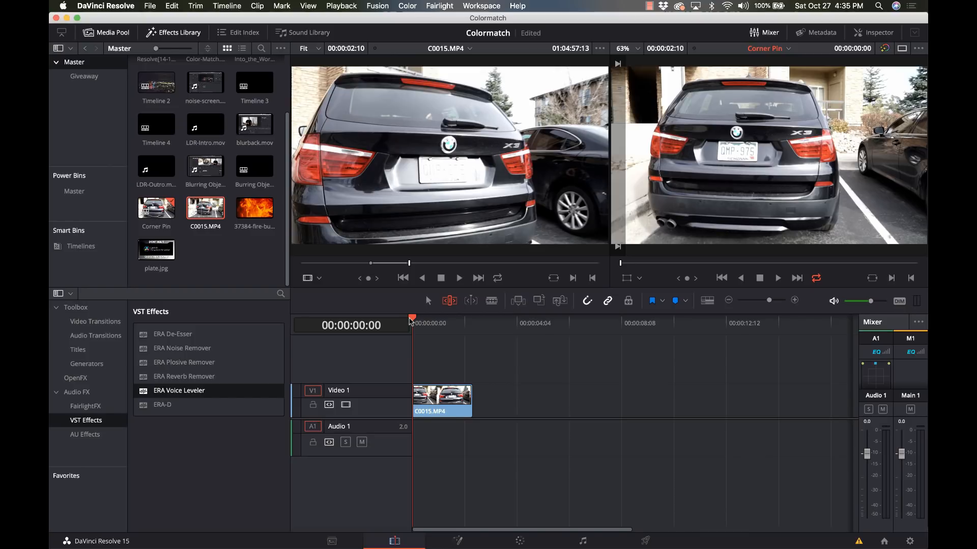
pyautogui.moveTo(383, 399)
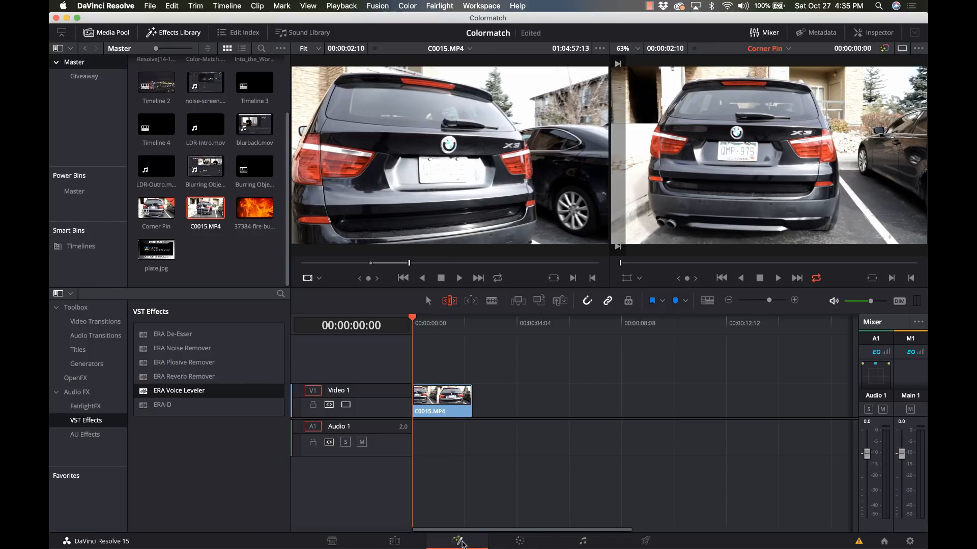
# - Add a Planar Tracker node from the tool search ('plan') between MediaIn1 and MediaOut1
pyautogui.click(456, 541)
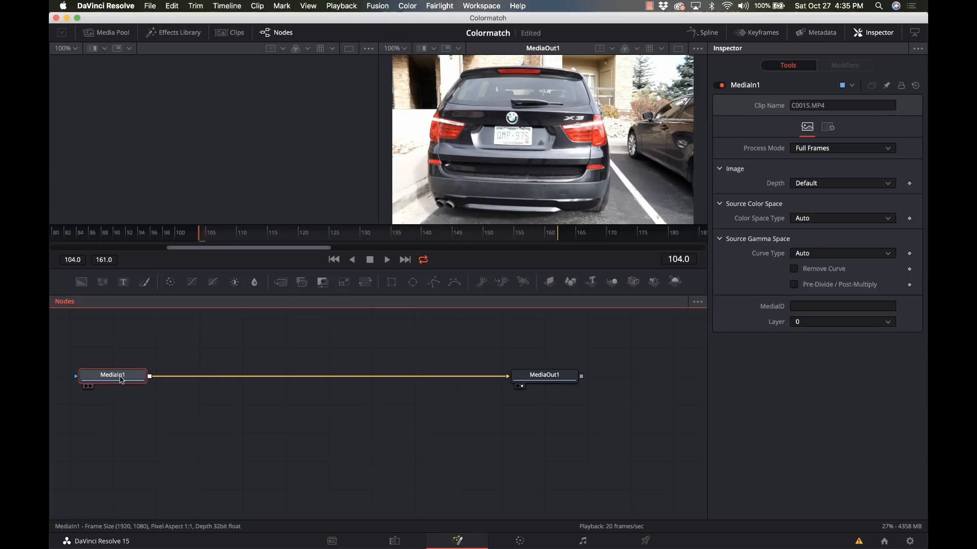
pyautogui.write('p')
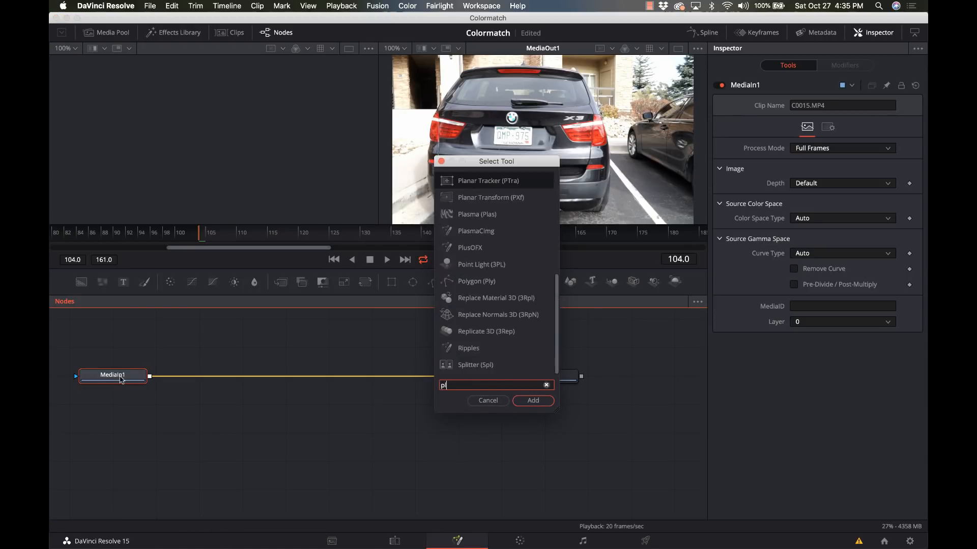
pyautogui.write('lan')
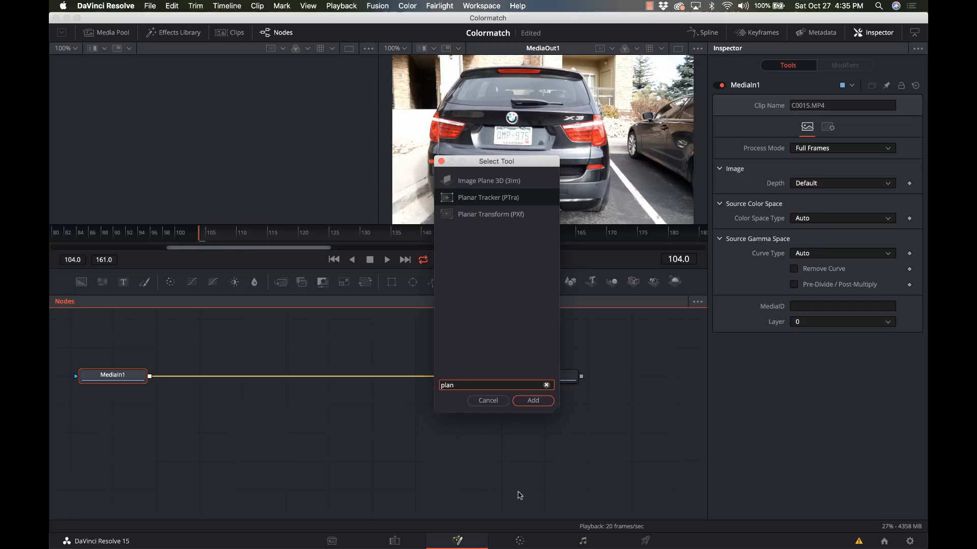
pyautogui.click(533, 401)
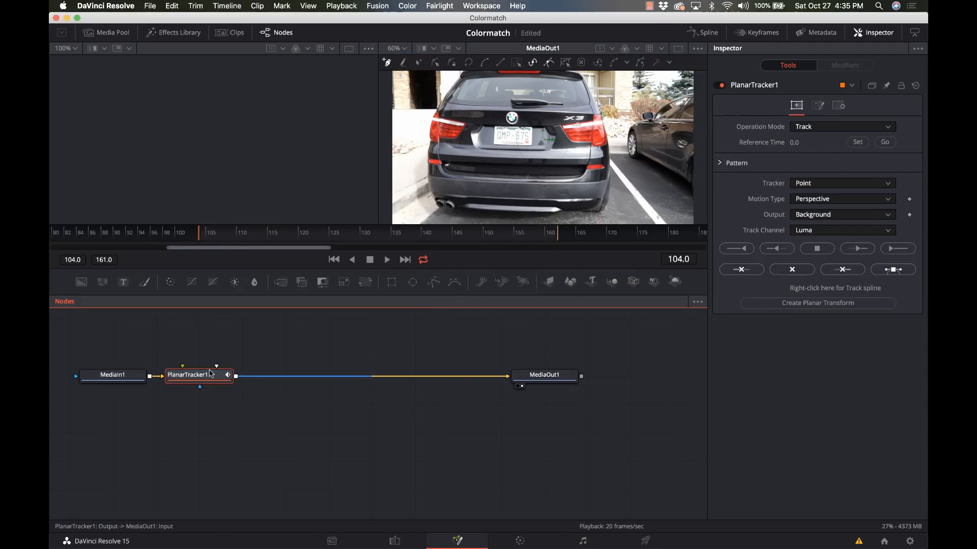
pyautogui.moveTo(199, 374); pyautogui.dragTo(337, 391)
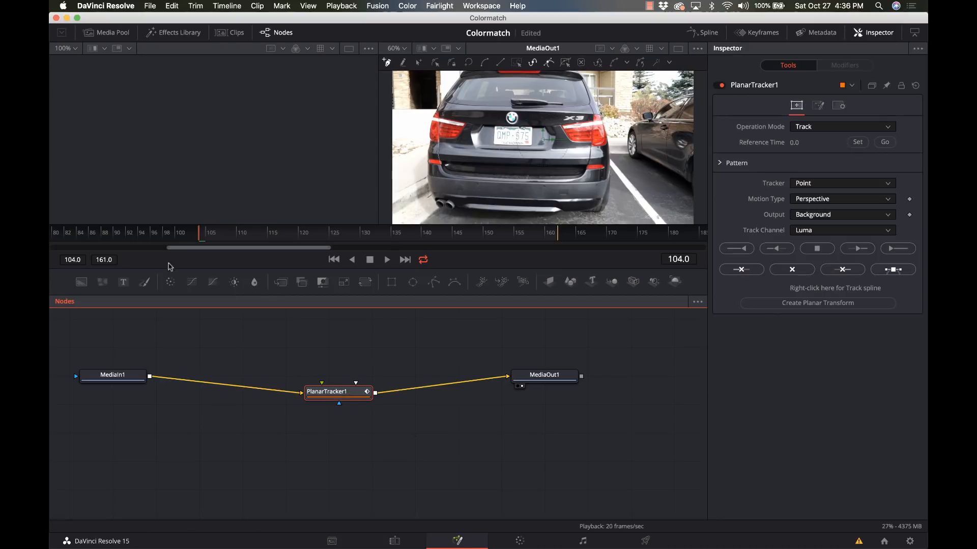
# - Enlarge the Fusion viewer zoom to 200% on the car clip
pyautogui.click(857, 141)
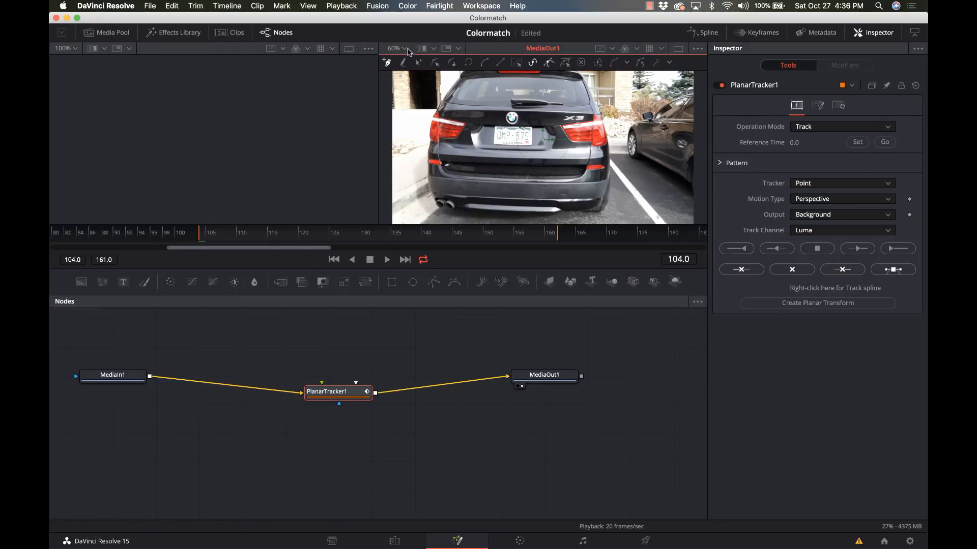
pyautogui.click(403, 47)
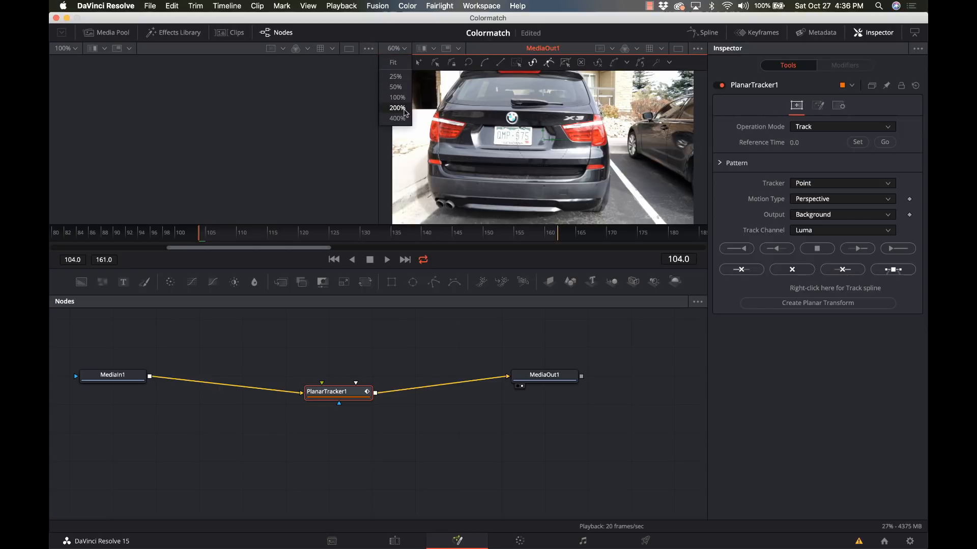
pyautogui.click(394, 107)
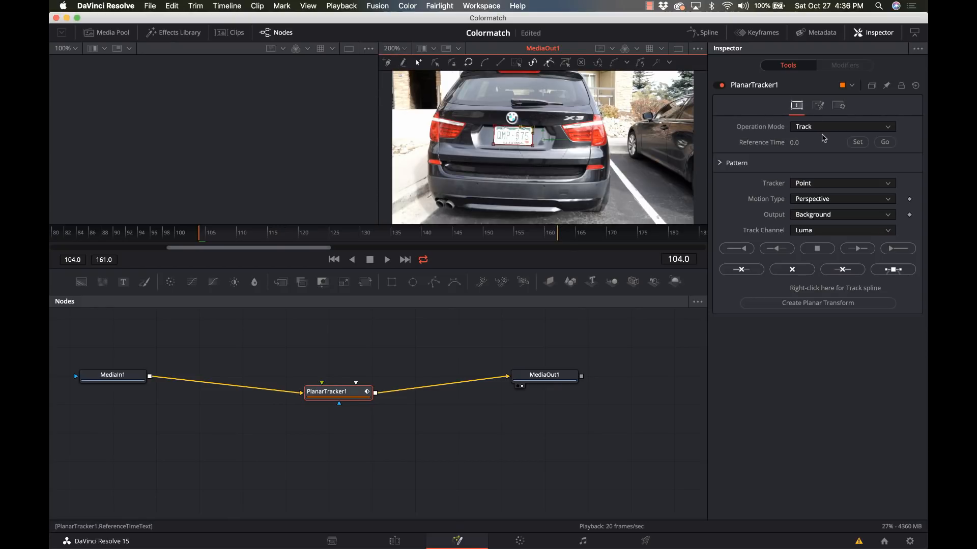
# - Set frame 104 as reference time and choose the Hybrid Point/Area tracker
pyautogui.click(857, 143)
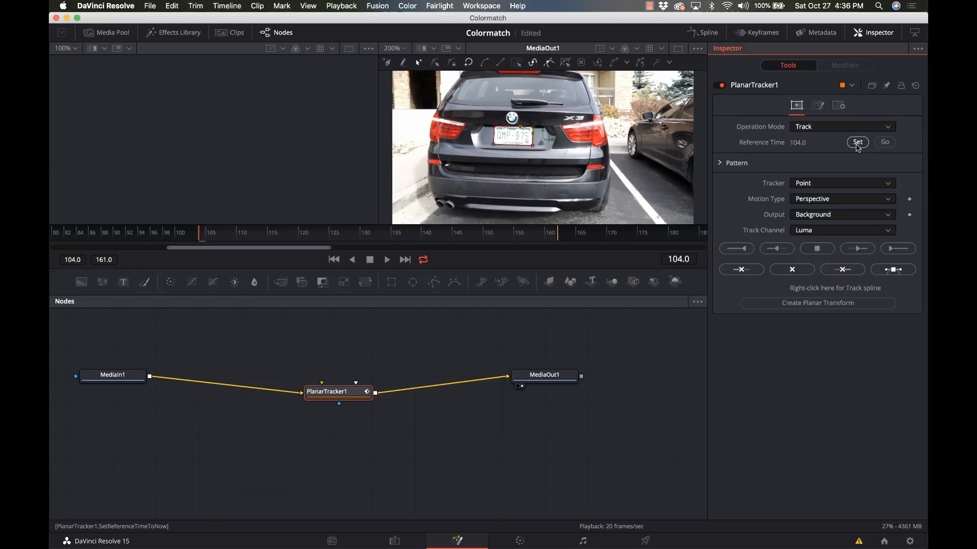
pyautogui.click(842, 183)
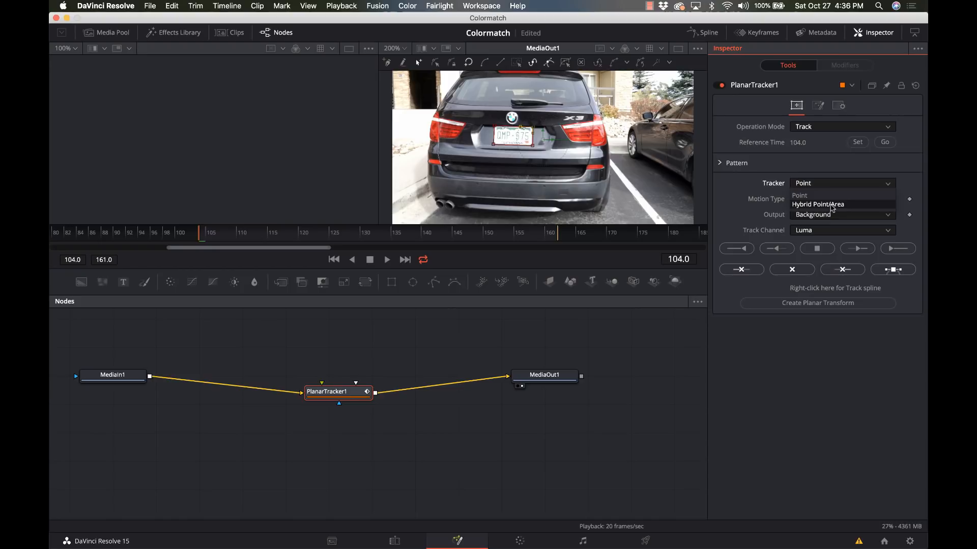
pyautogui.click(817, 204)
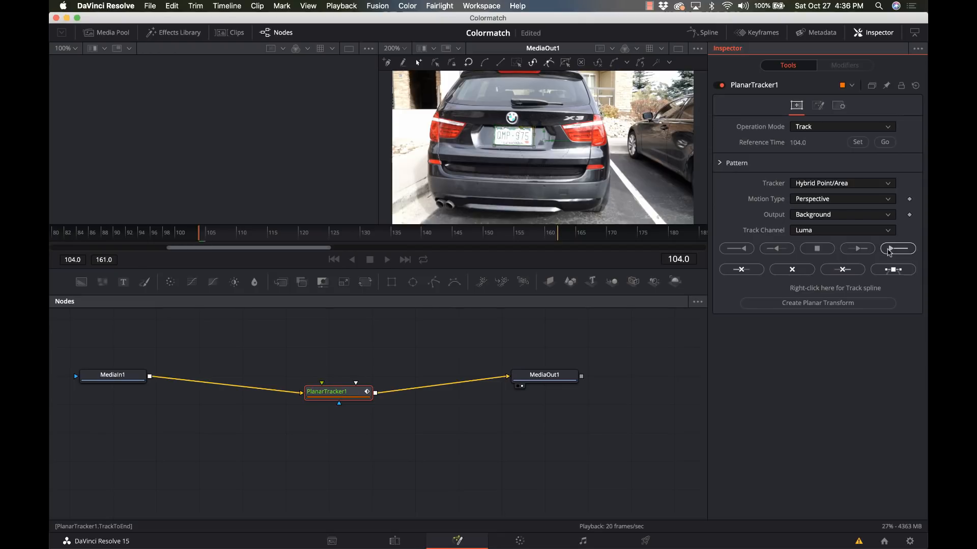
# - Track the licence plate forward to the end, from frame 104 through frame 161
pyautogui.click(898, 248)
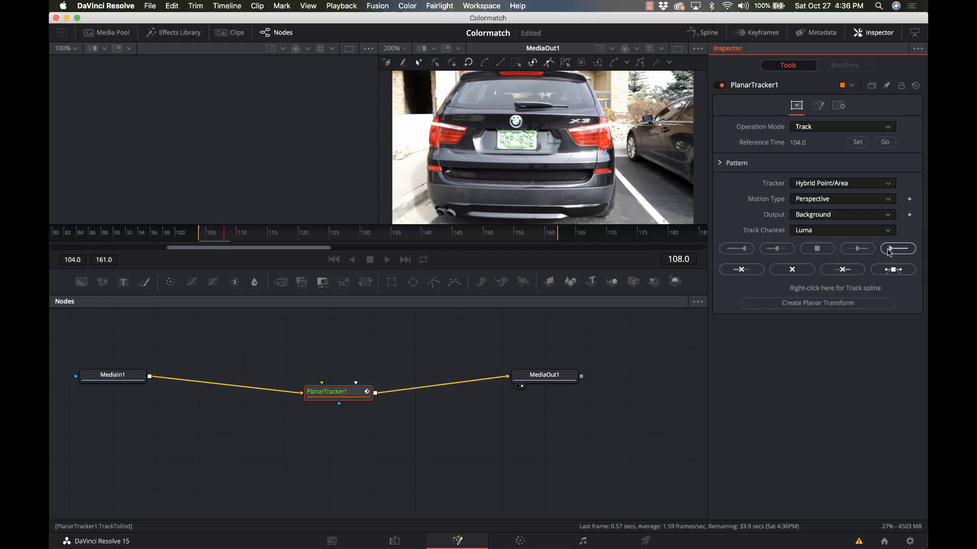
pyautogui.click(897, 248)
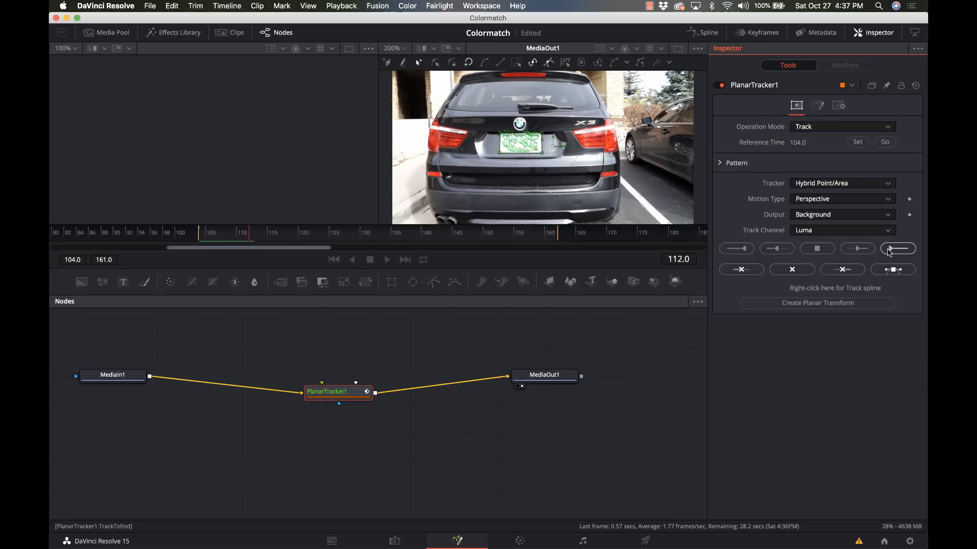
pyautogui.click(897, 248)
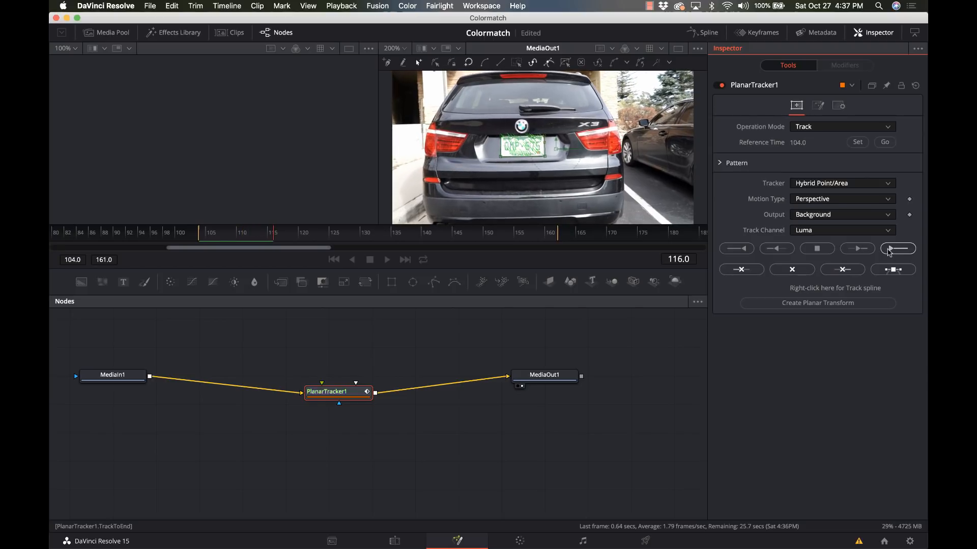
pyautogui.click(897, 248)
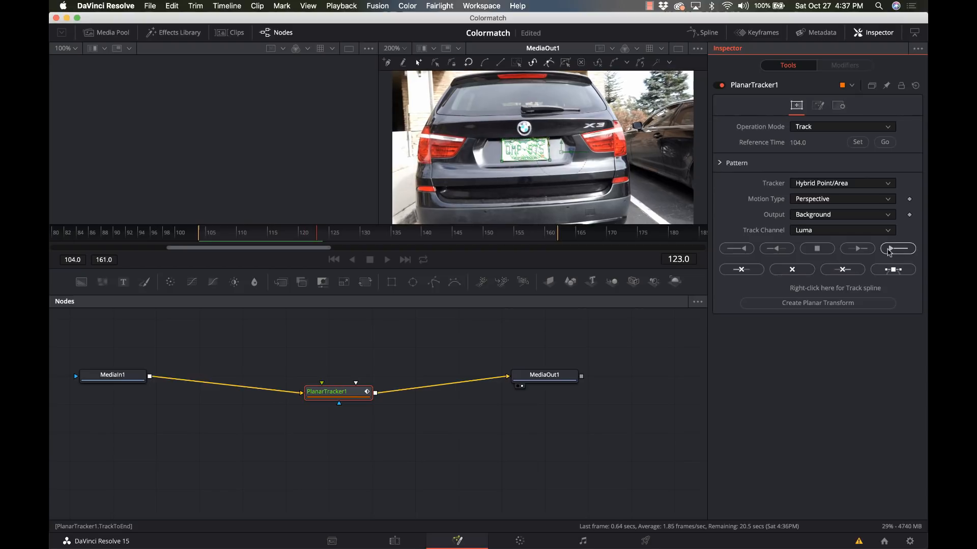
pyautogui.click(897, 248)
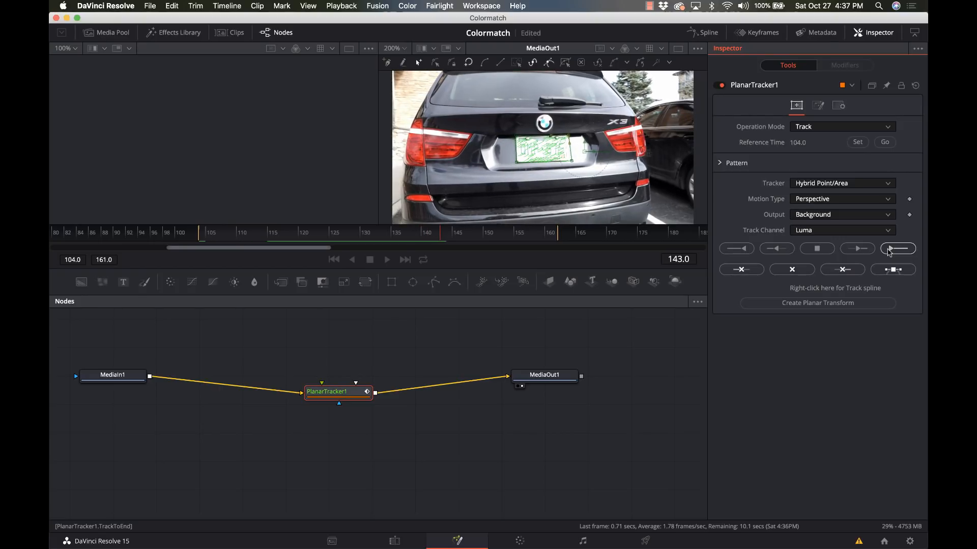
pyautogui.click(897, 248)
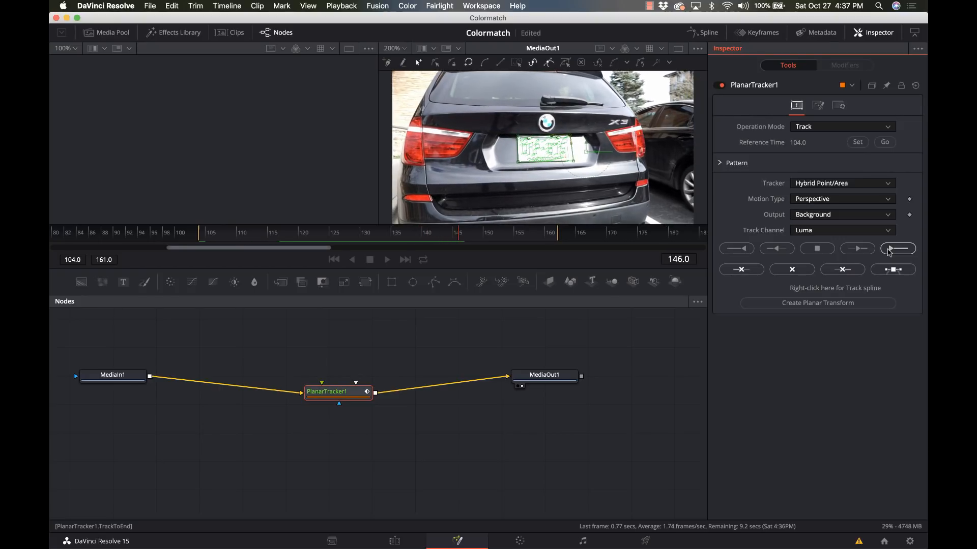
pyautogui.click(897, 248)
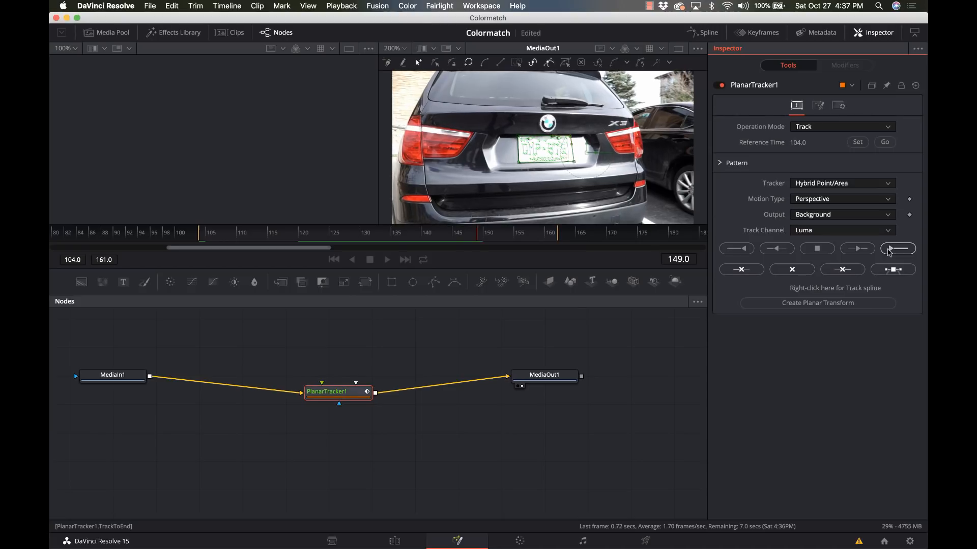
pyautogui.click(898, 248)
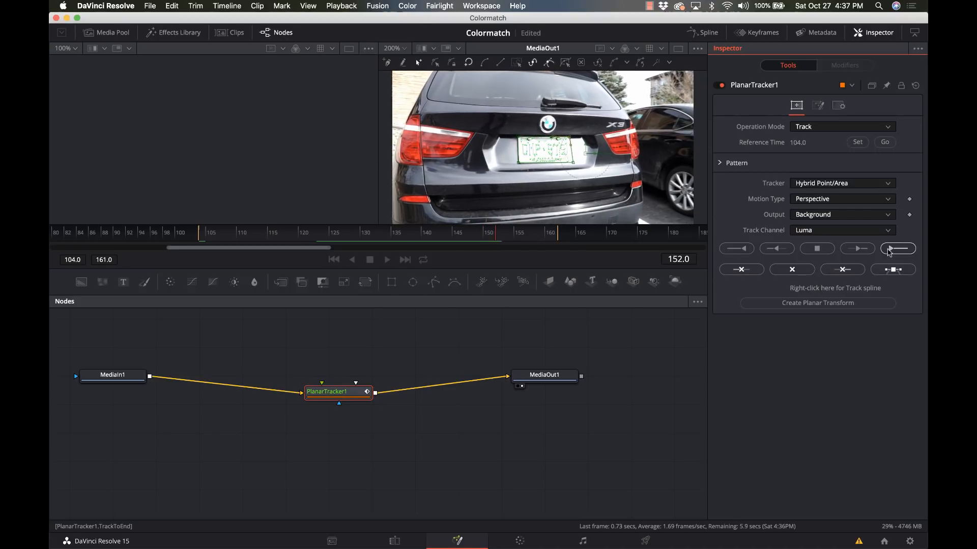
pyautogui.click(897, 248)
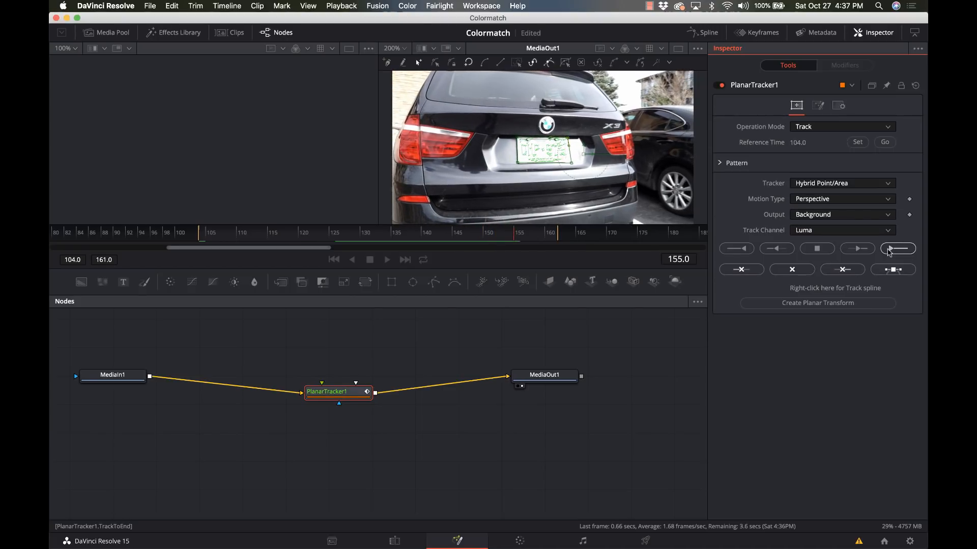
pyautogui.click(898, 248)
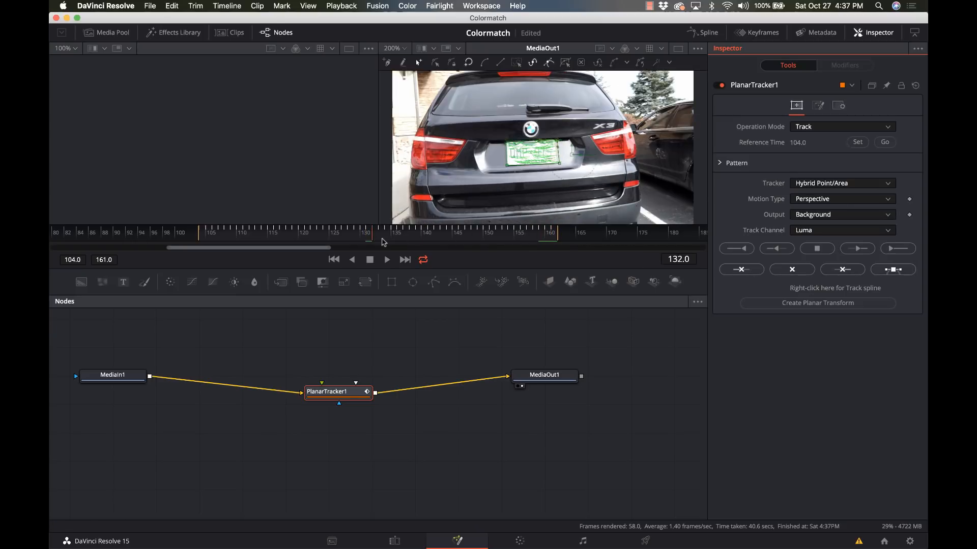
# - Return the playhead to frame 104 and move PlanarTracker1 lower in the node graph
pyautogui.moveTo(367, 231); pyautogui.dragTo(293, 232)
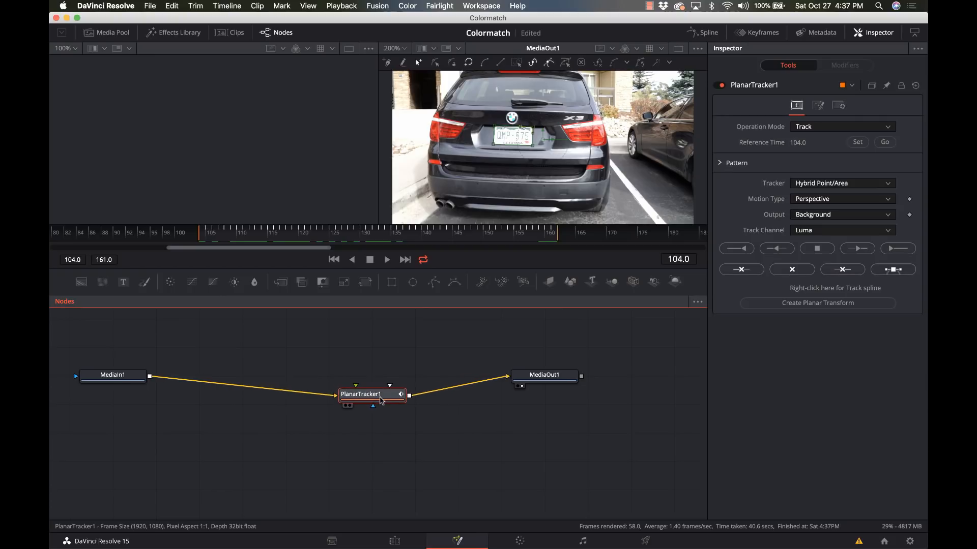
pyautogui.moveTo(372, 395); pyautogui.dragTo(390, 415)
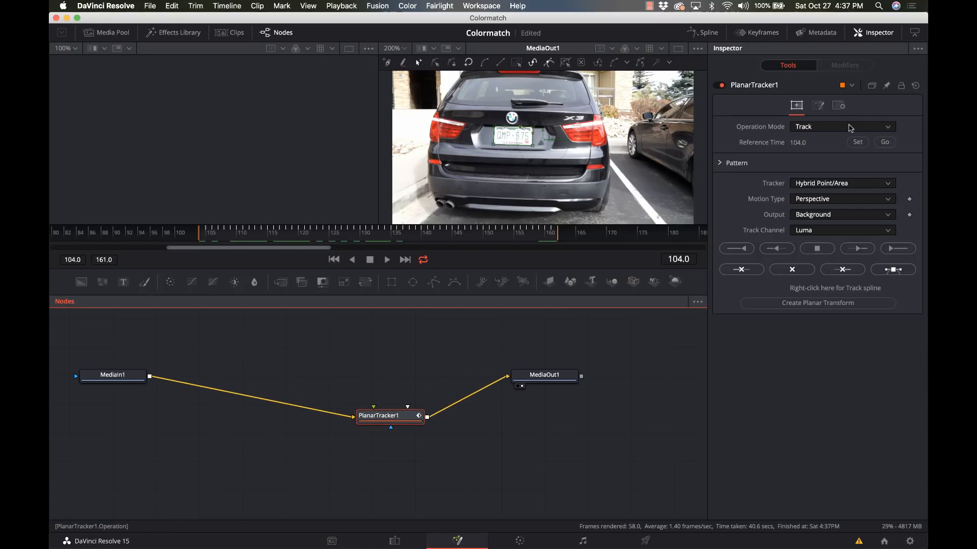
# - Set PlanarTracker1's Operation Mode to Corner Pin and fit the viewer zoom
pyautogui.click(842, 126)
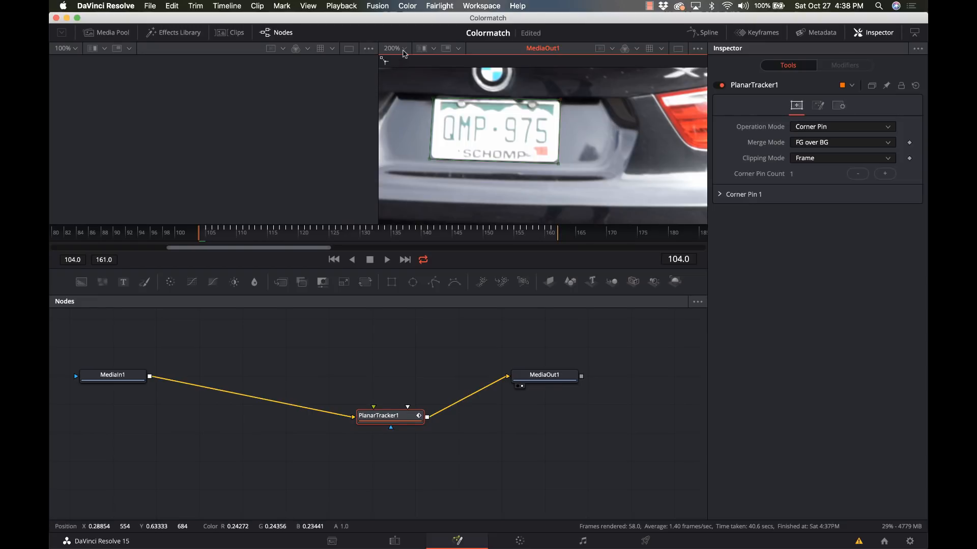
pyautogui.click(407, 47)
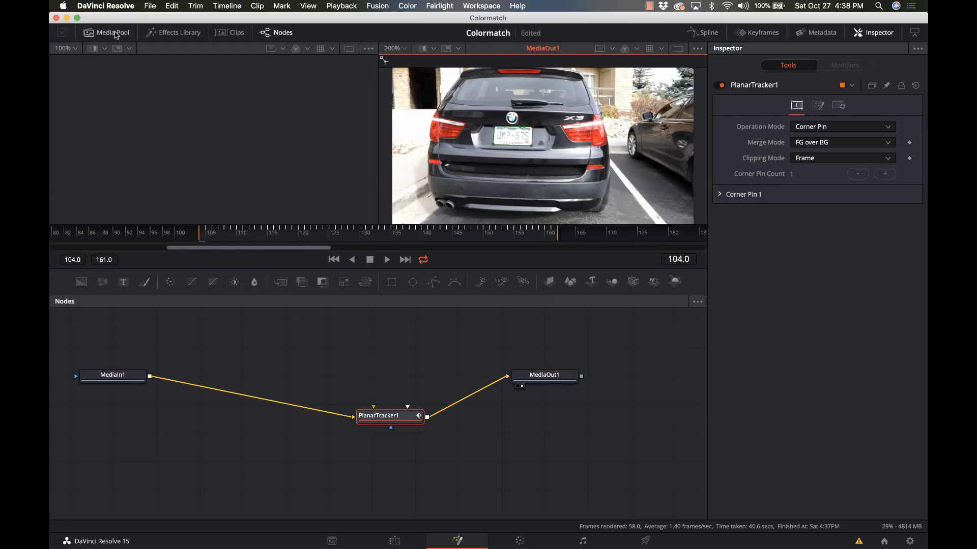
# - Bring plate.jpg from the Media Pool as MediaIn2 and feed it into the tracker's foreground
pyautogui.click(112, 31)
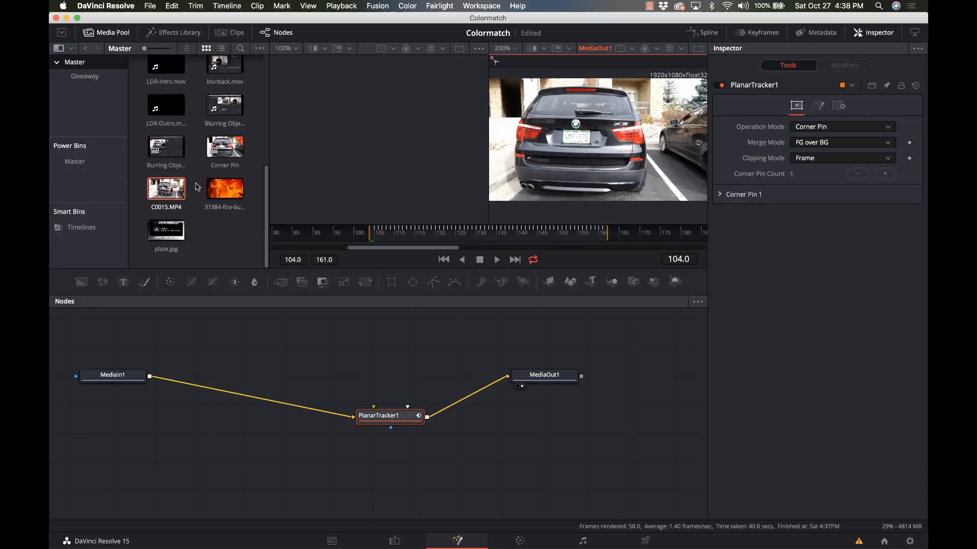
pyautogui.click(165, 230)
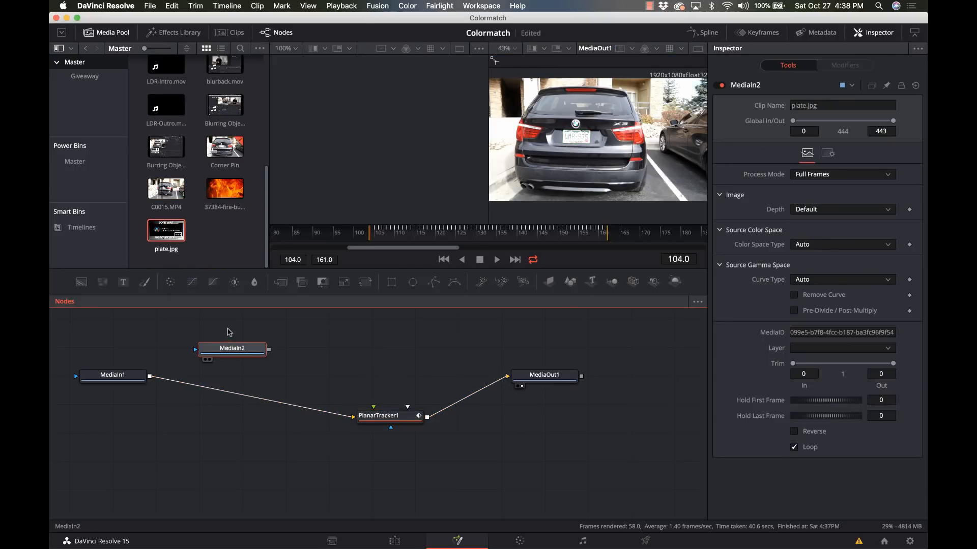
pyautogui.click(232, 348)
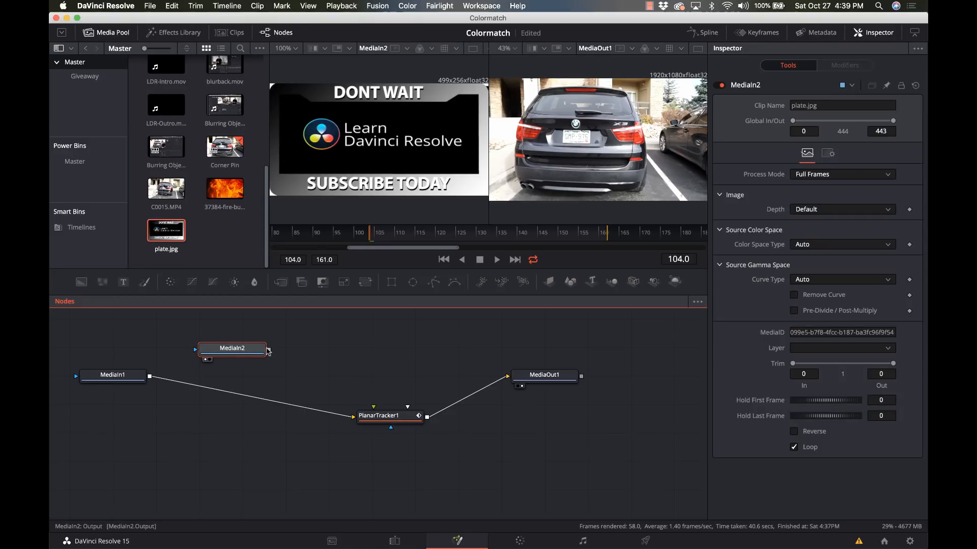
pyautogui.click(389, 415)
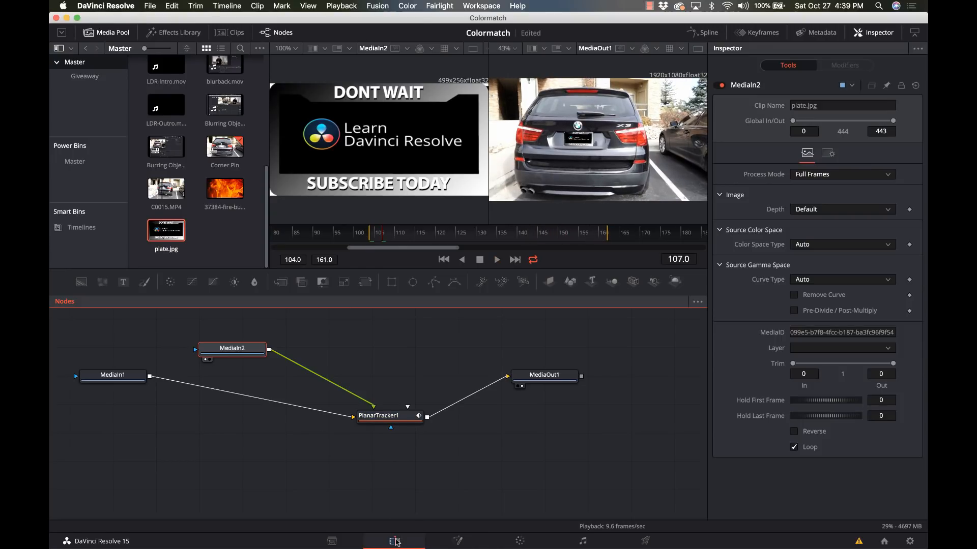
# - Play the car clip on the Edit page with the plate image pinned over the licence plate
pyautogui.click(393, 541)
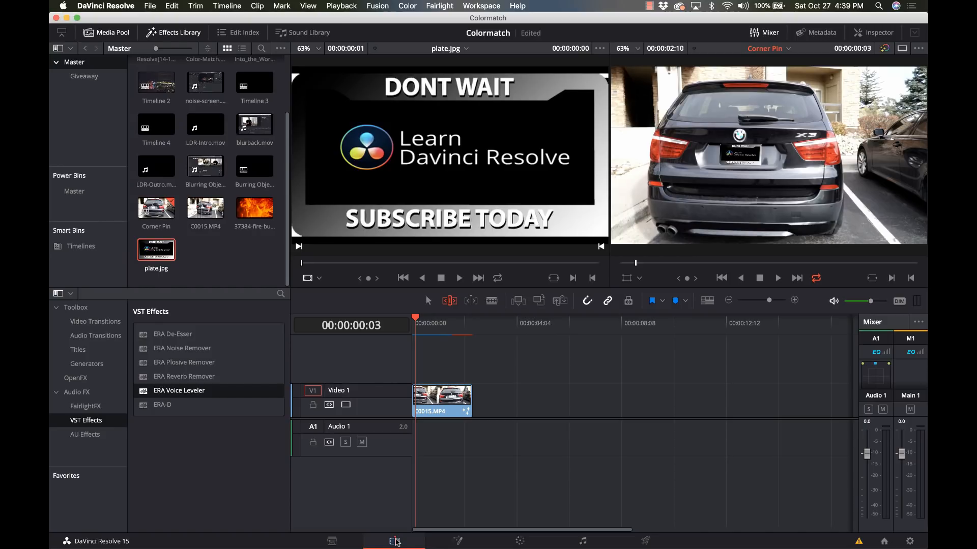
pyautogui.moveTo(366, 375)
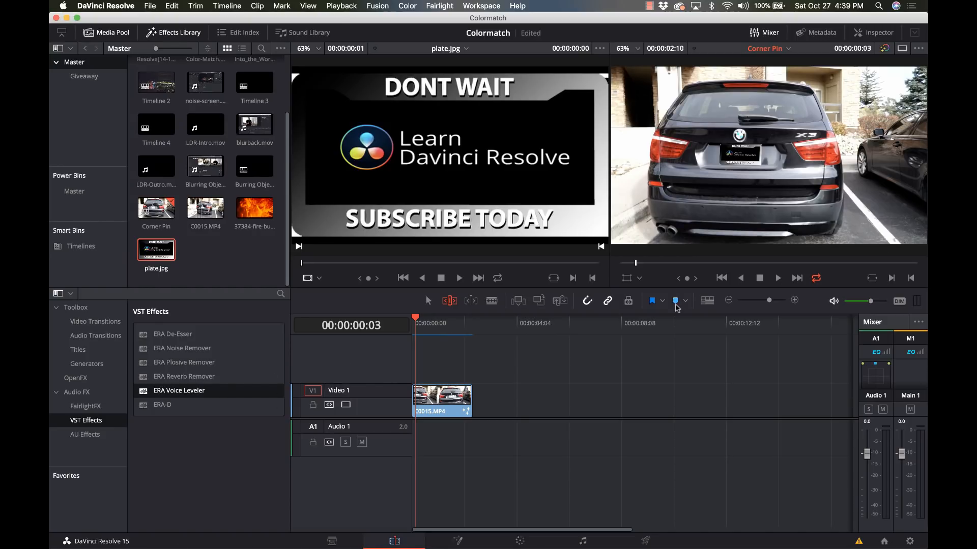
pyautogui.click(777, 278)
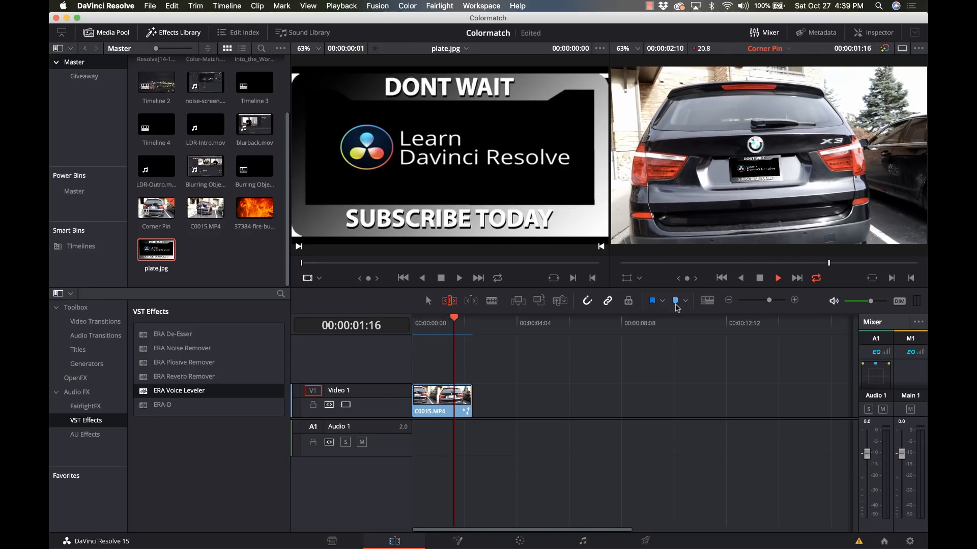